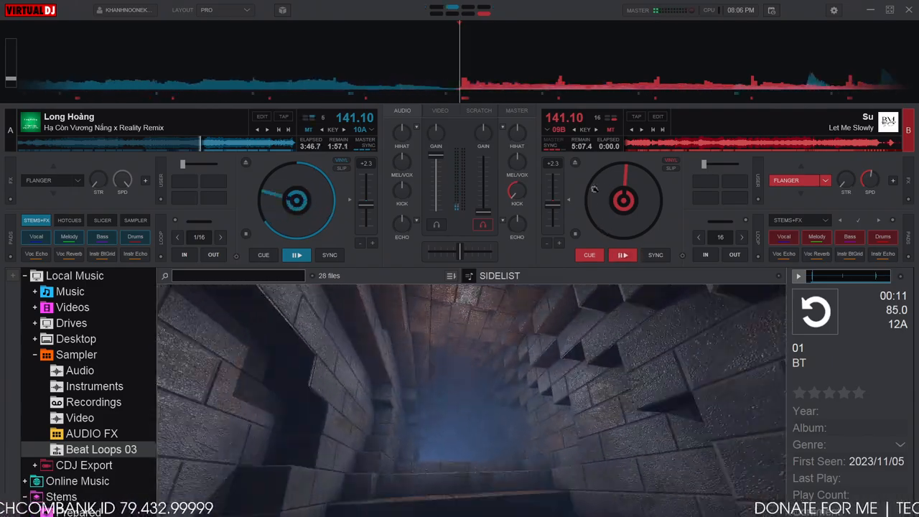
# Start 'Let Me Slowly' playing on deck B alongside deck A, both at 141.10 BPM
pyautogui.click(622, 255)
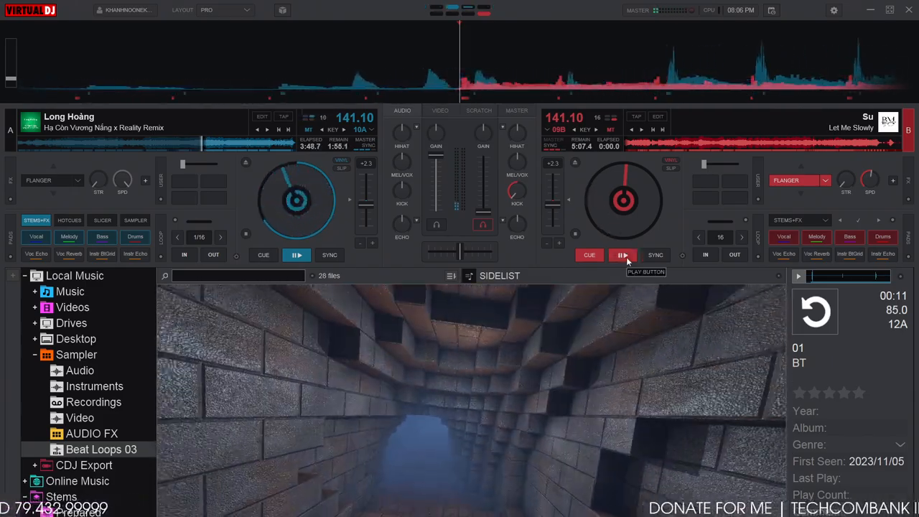
pyautogui.click(622, 255)
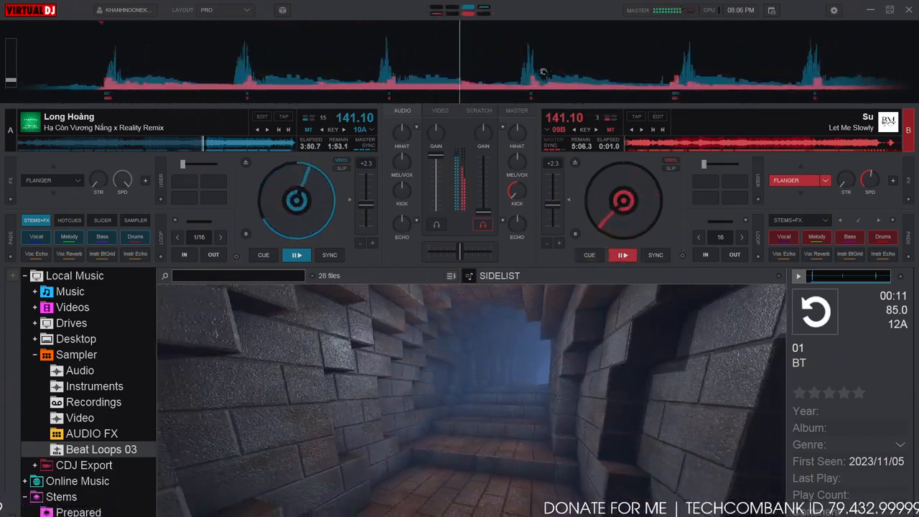